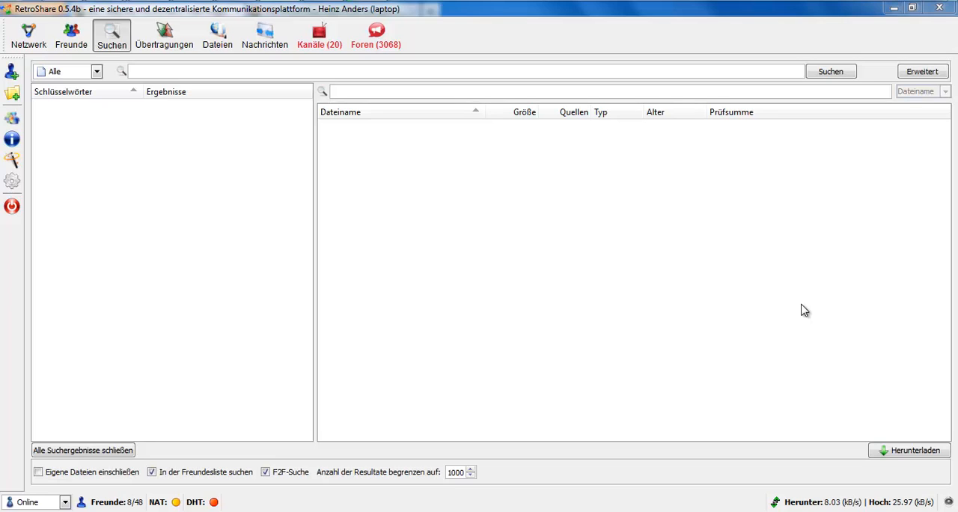
{"action": "mouse_move", "coordinate": [12, 181]}
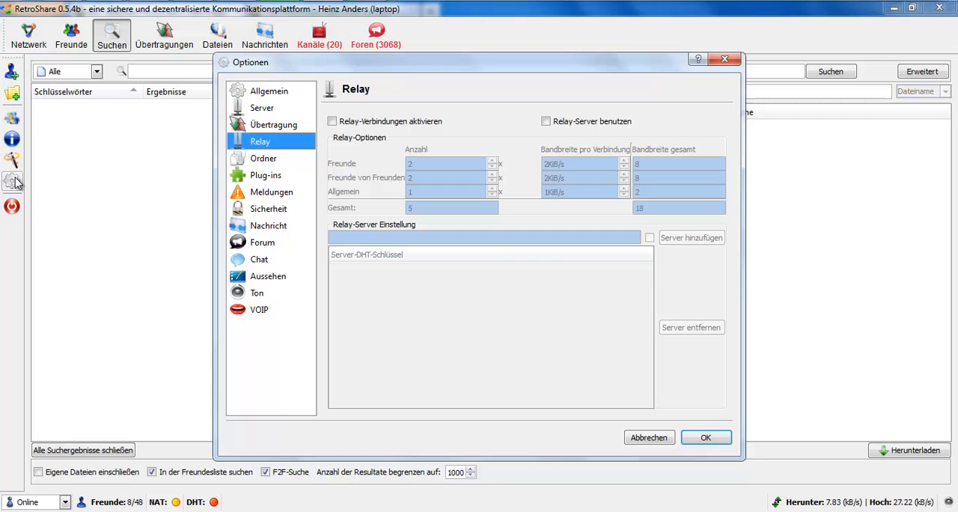
{"action": "left_click", "coordinate": [261, 107]}
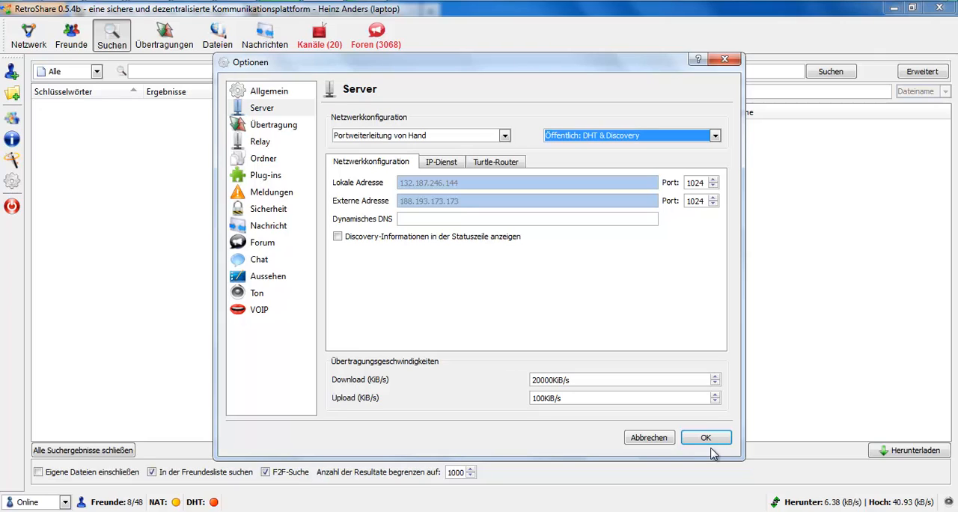
{"action": "mouse_move", "coordinate": [613, 312]}
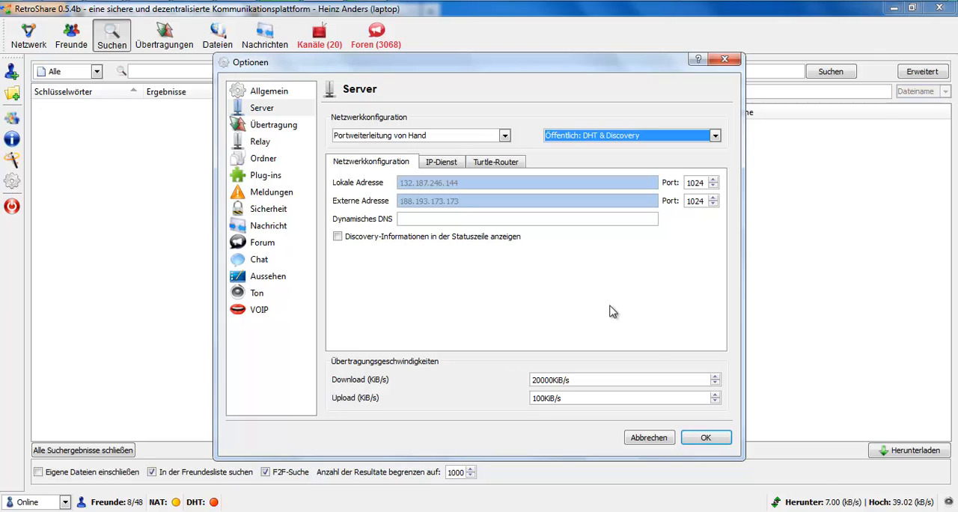
{"action": "left_click", "coordinate": [260, 142]}
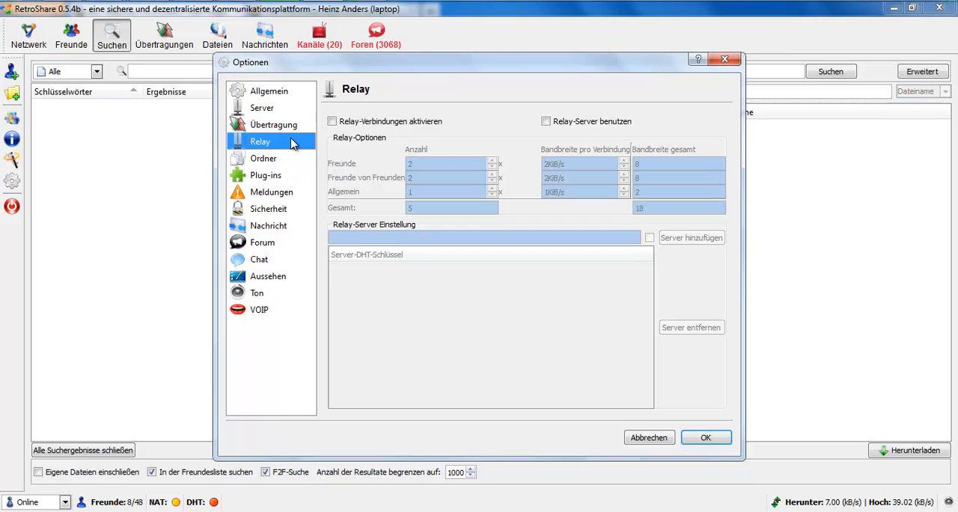